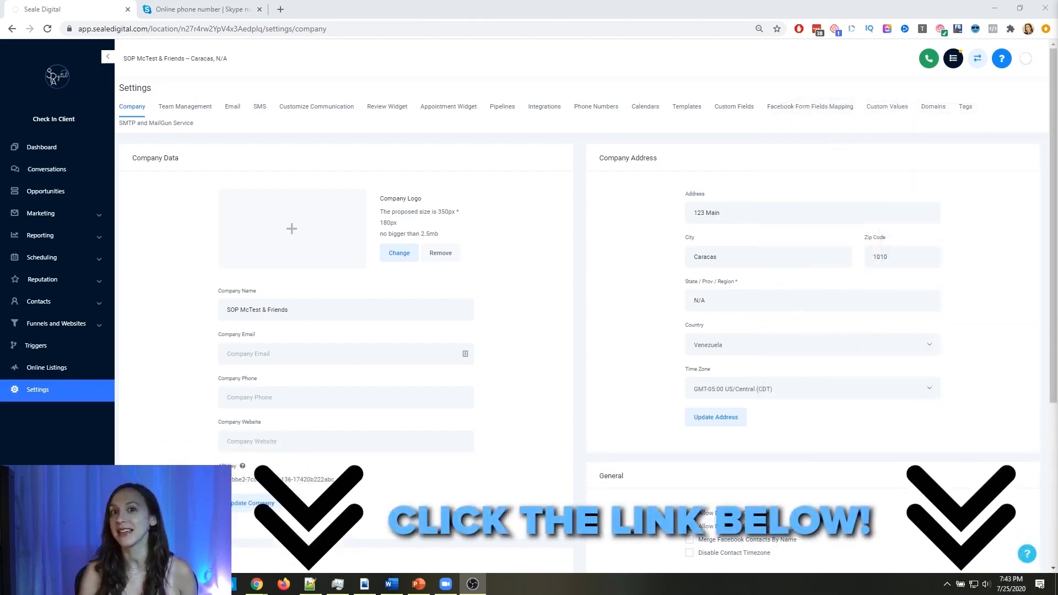
Switch to the Mailgun account showing the sending overview for mg.movemyfunnel.com
click(155, 12)
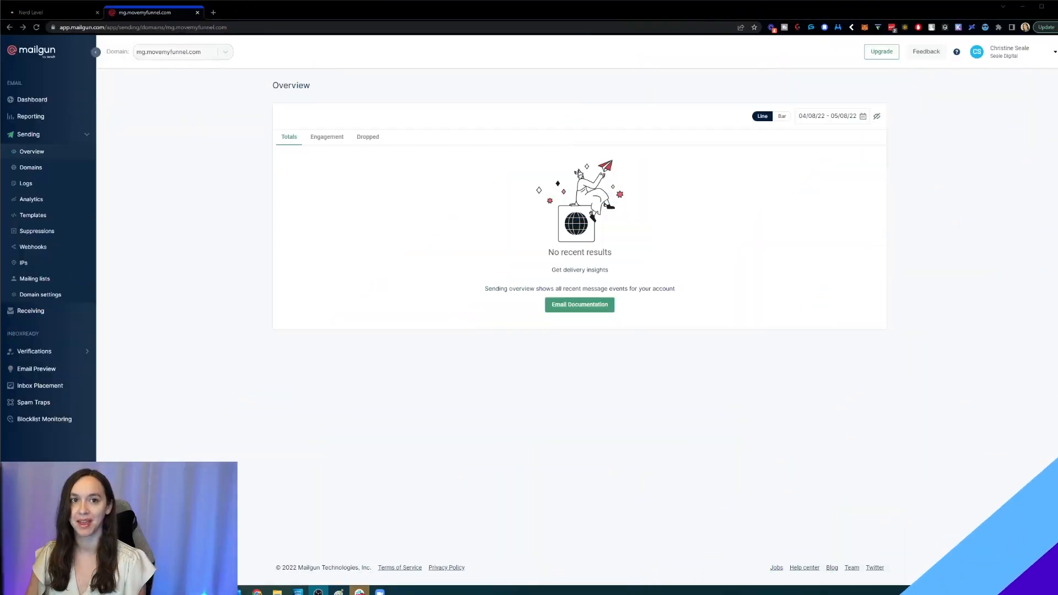
mouse_move(338, 325)
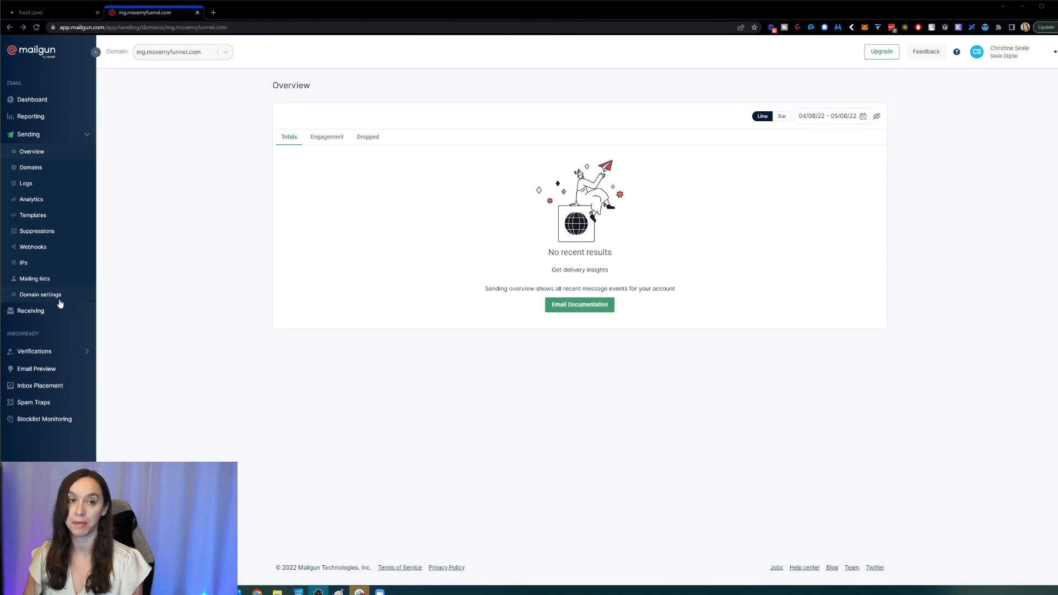
In domain settings, edit the Unsubscribes tracking setting and switch it On
click(39, 294)
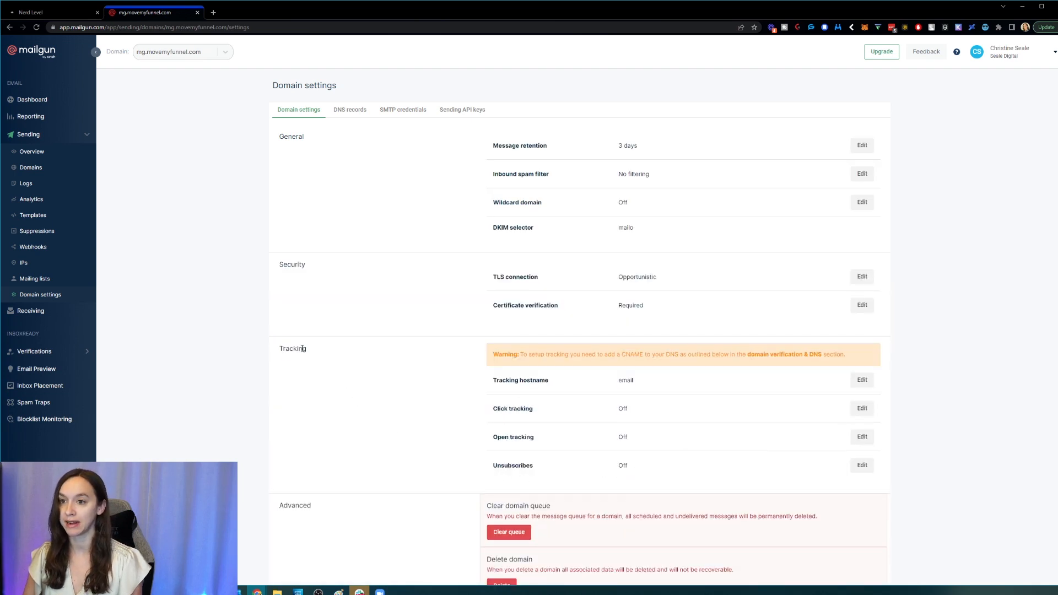
double_click(512, 465)
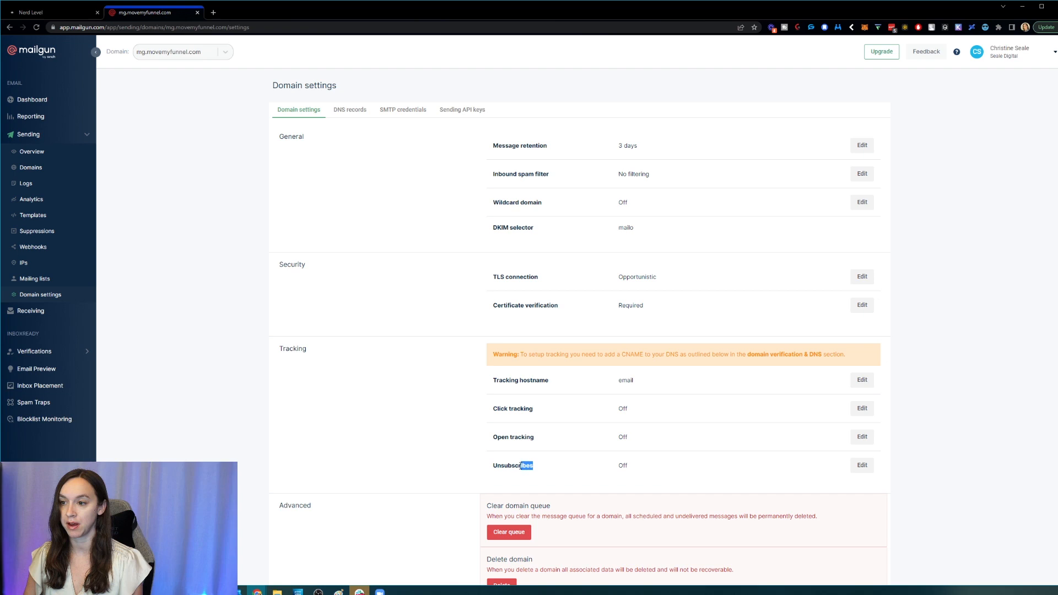
double_click(512, 465)
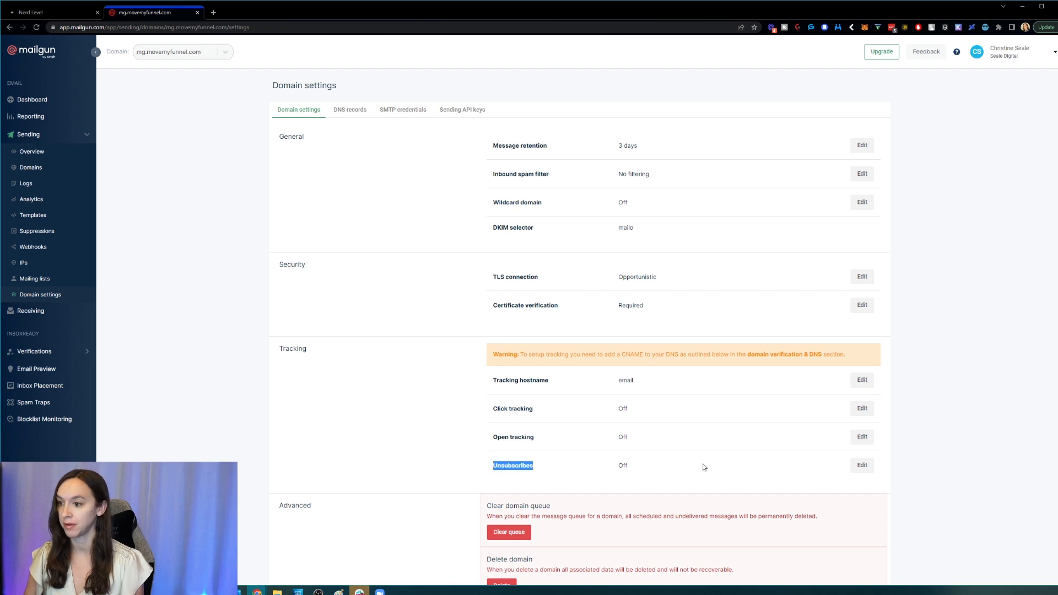
click(862, 465)
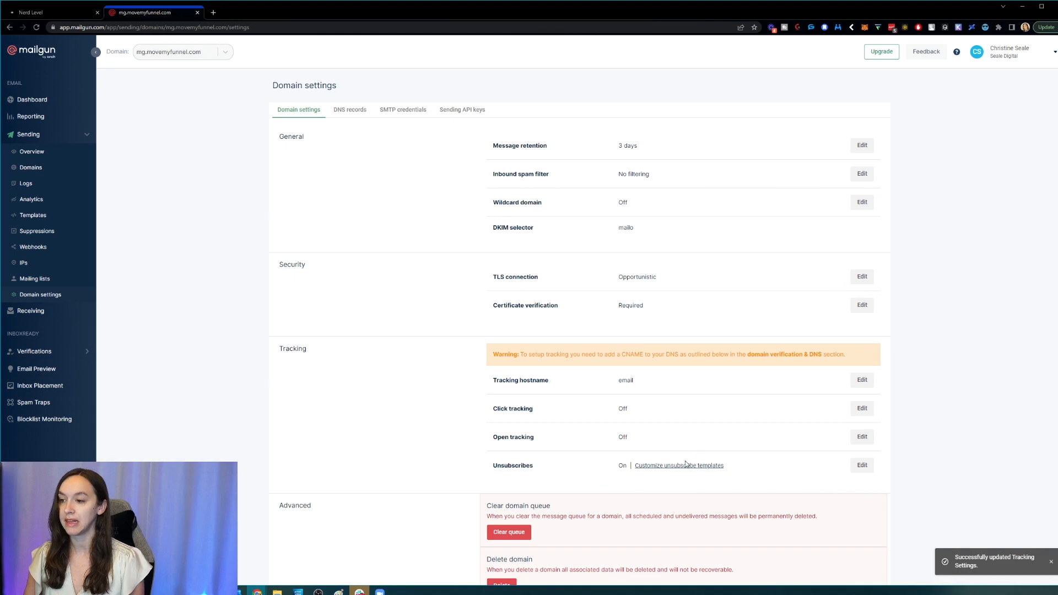
click(677, 465)
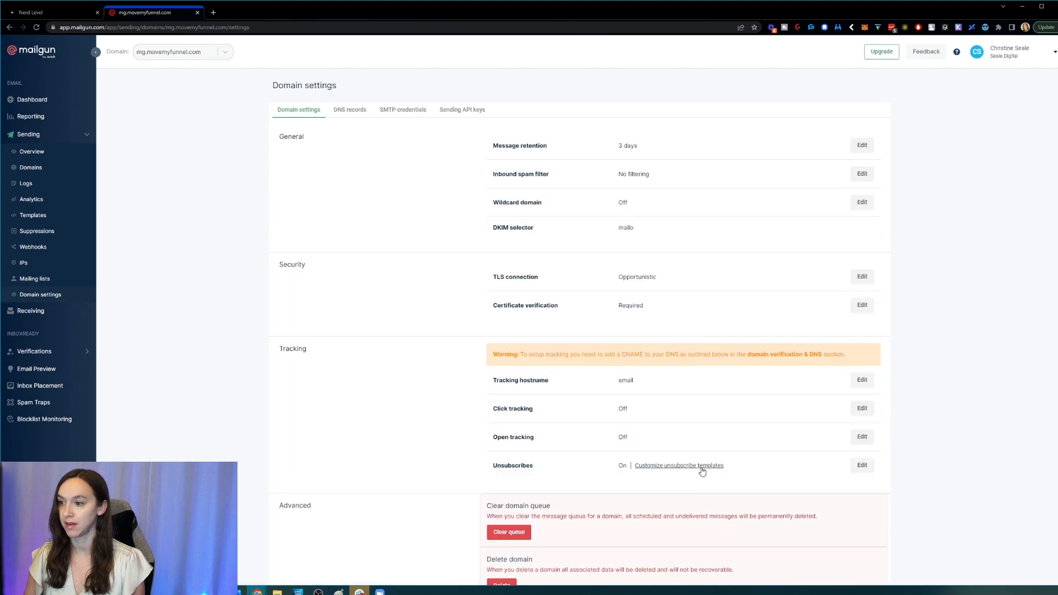
Replace 'unsubscribe' in the text and HTML templates with 'Click here to manage emails'
click(677, 465)
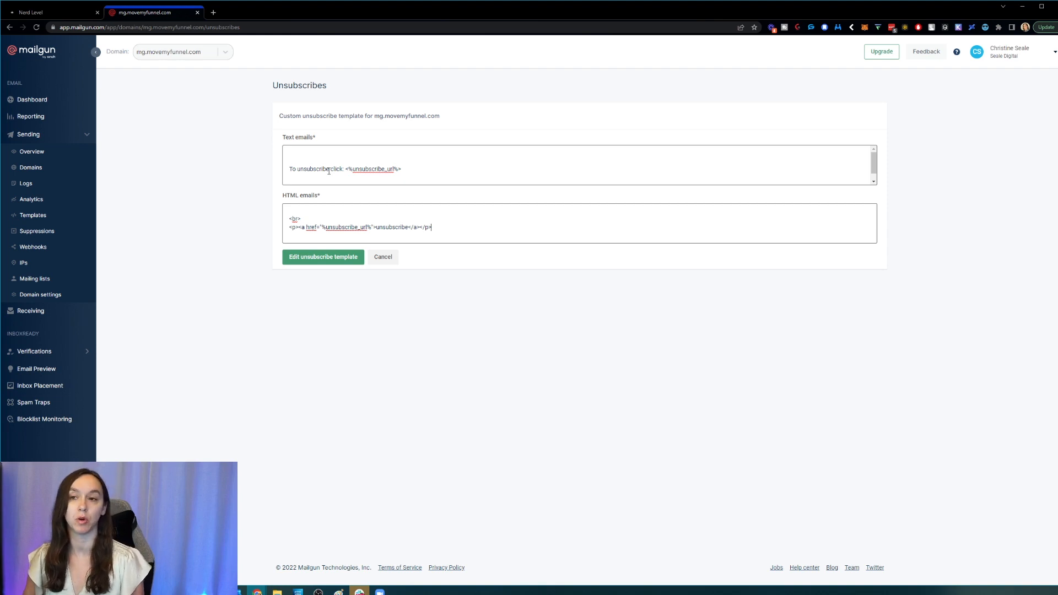
double_click(311, 168)
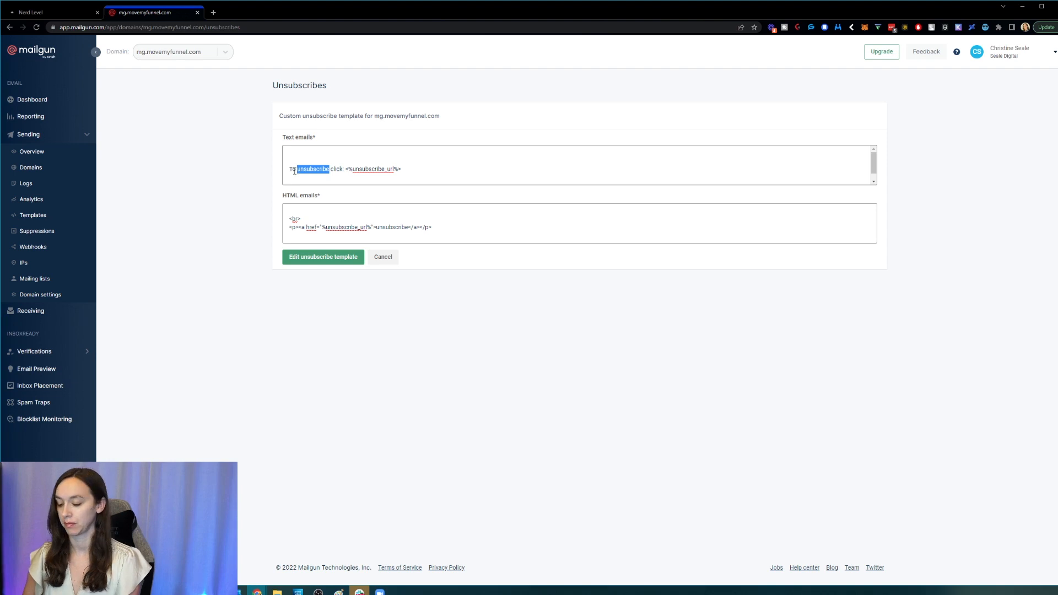
text(Click here to manage emails)
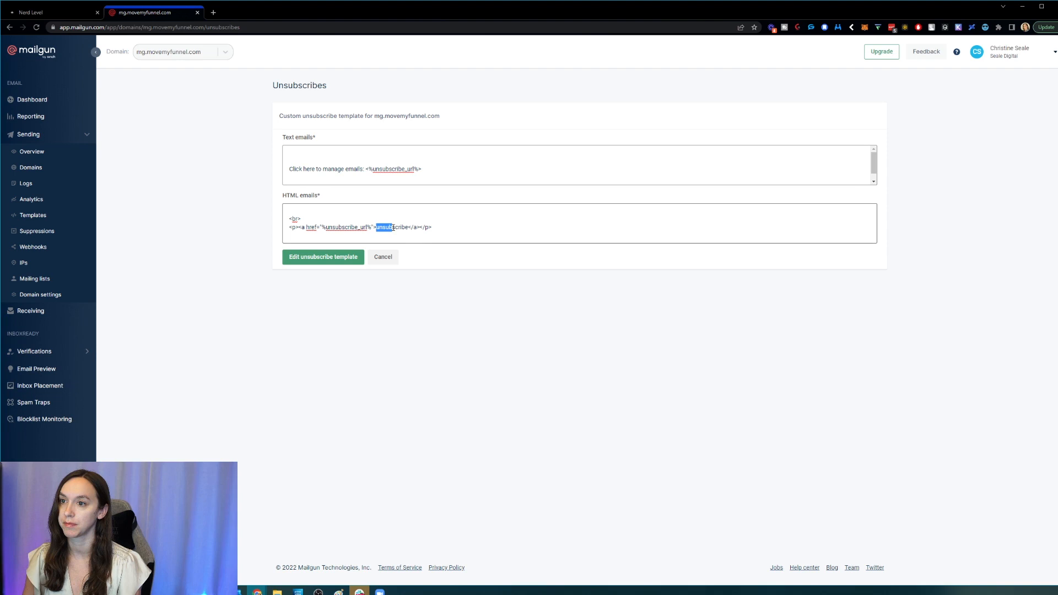
text(Click here to manage emails)
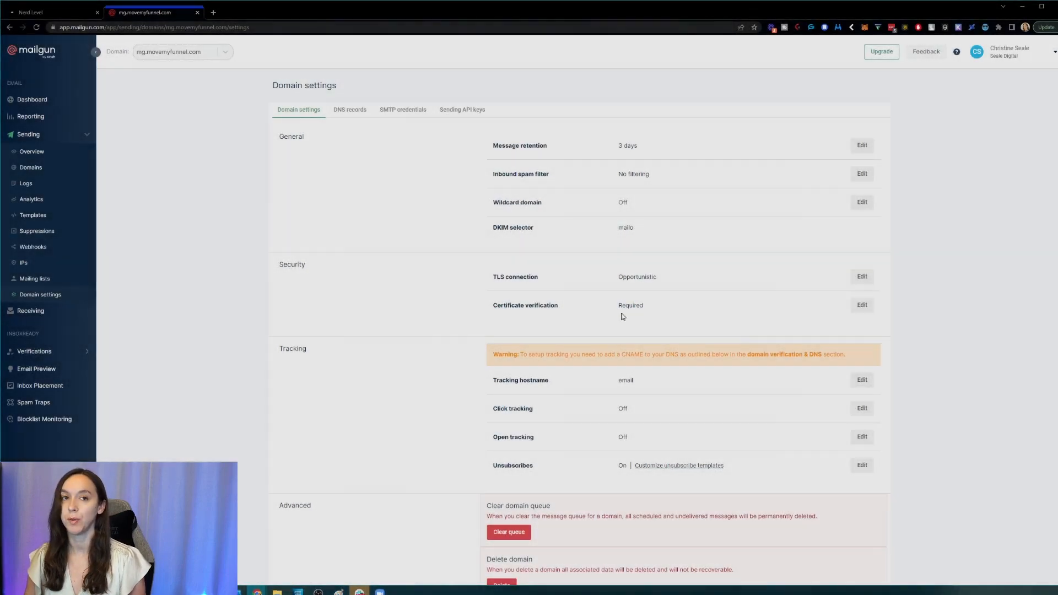
Run the 'Text to Promo' workflow test and follow the received email's manage-emails link
click(47, 13)
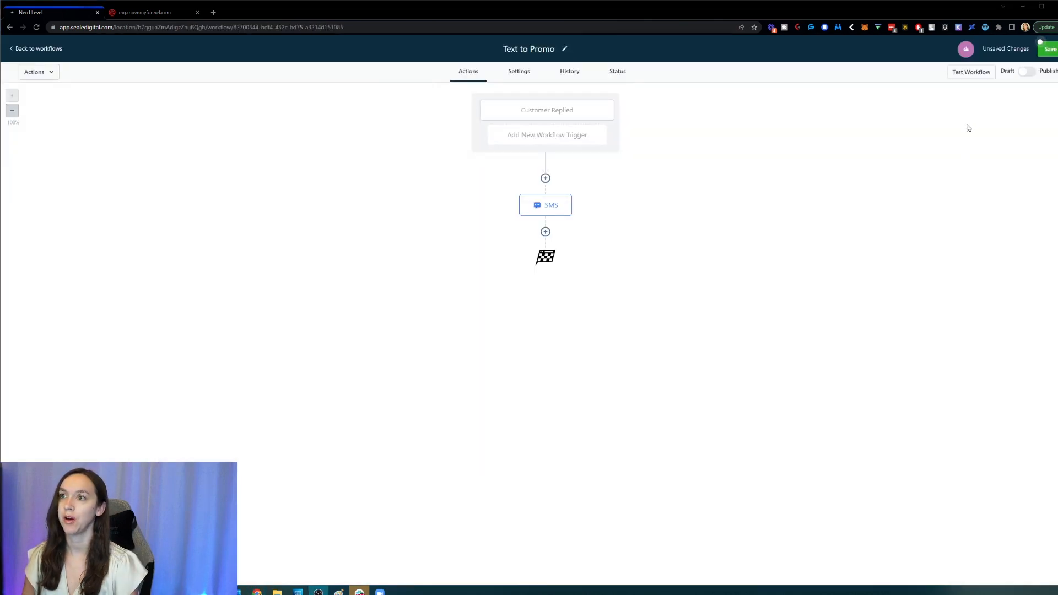
click(970, 71)
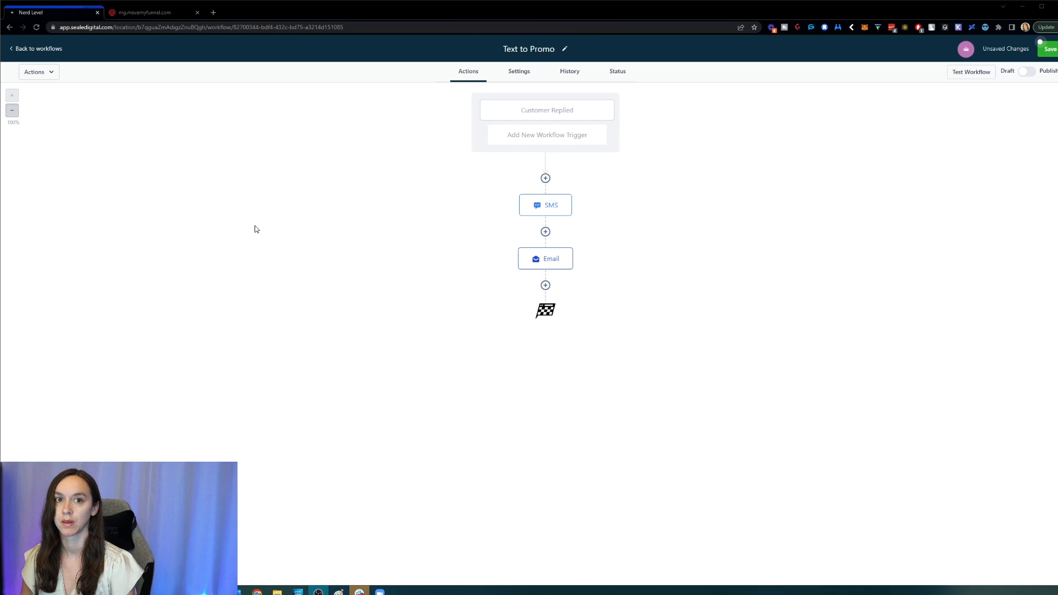
click(969, 72)
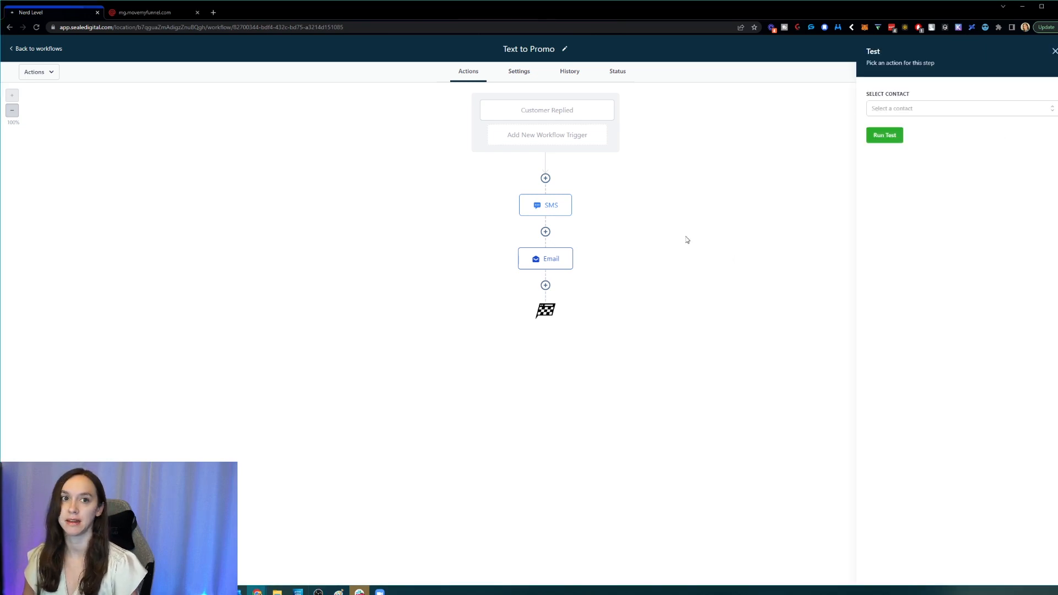
mouse_move(301, 293)
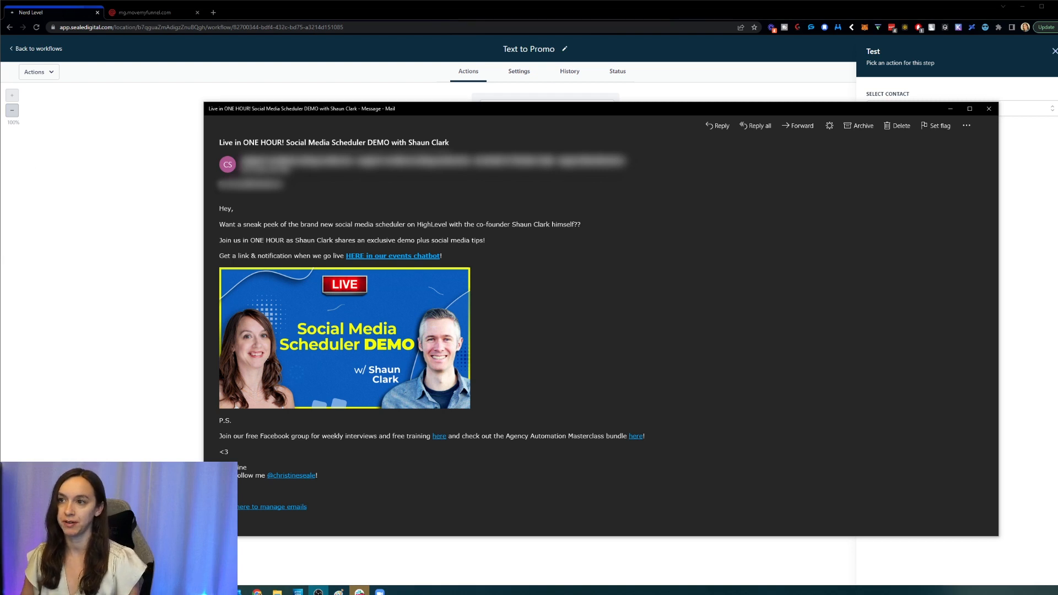
mouse_move(271, 506)
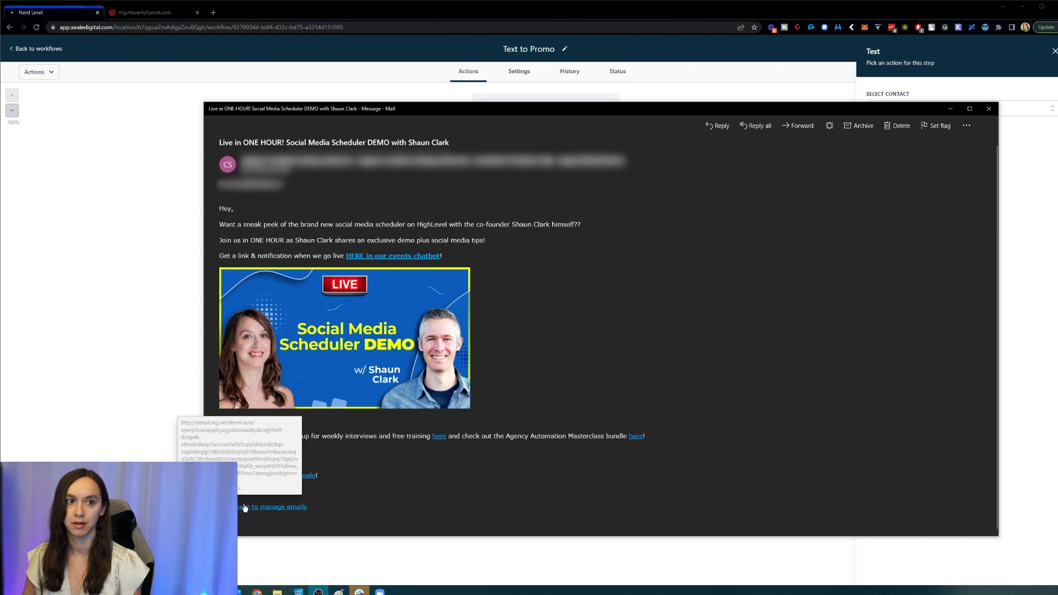
click(271, 507)
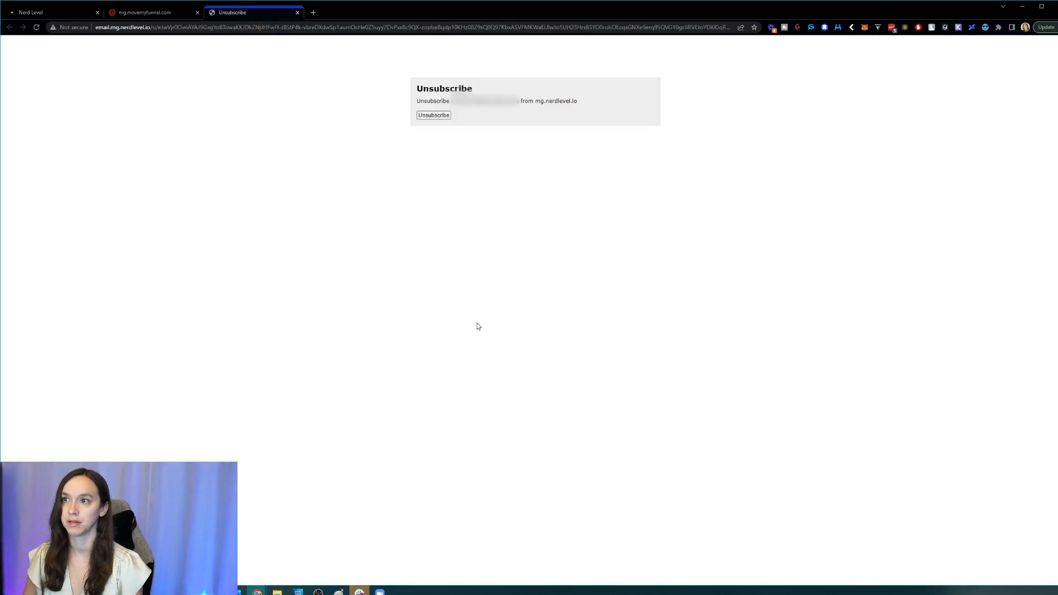